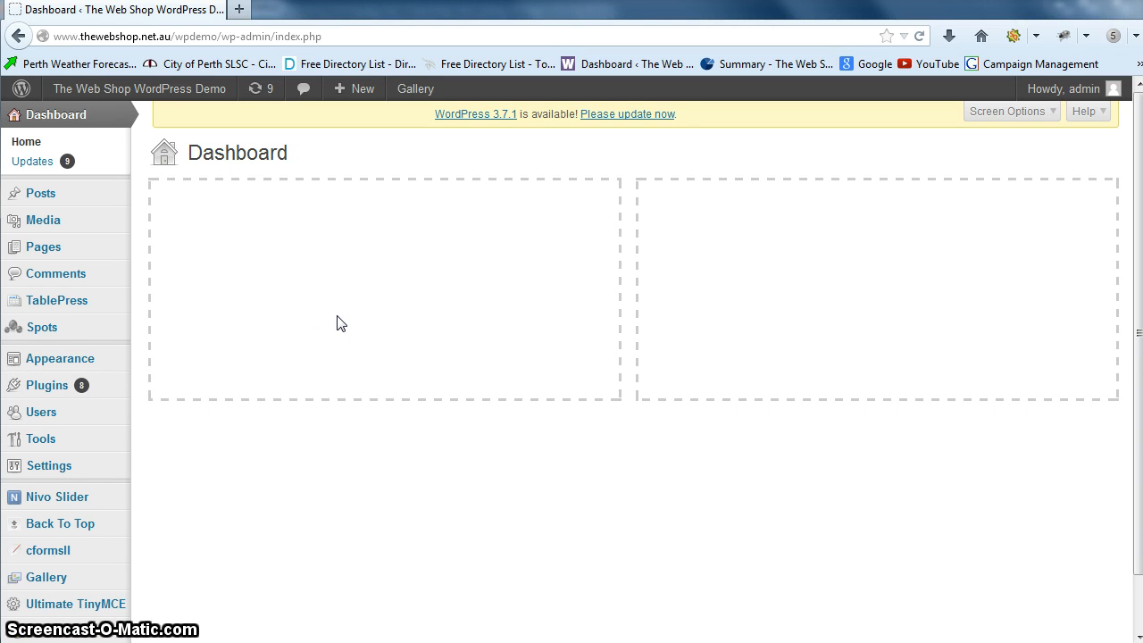
Open the Home page editor and scroll to its HeadSpace SEO title and description fields.
{"action": "left_click", "coordinate": [418, 370]}
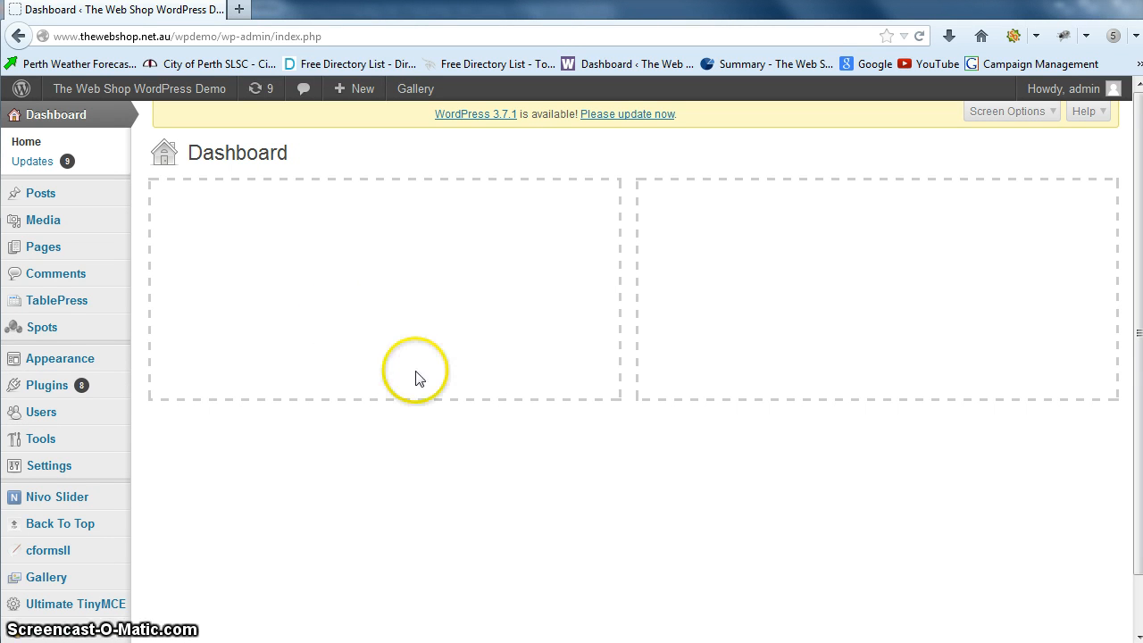
{"action": "mouse_move", "coordinate": [371, 289]}
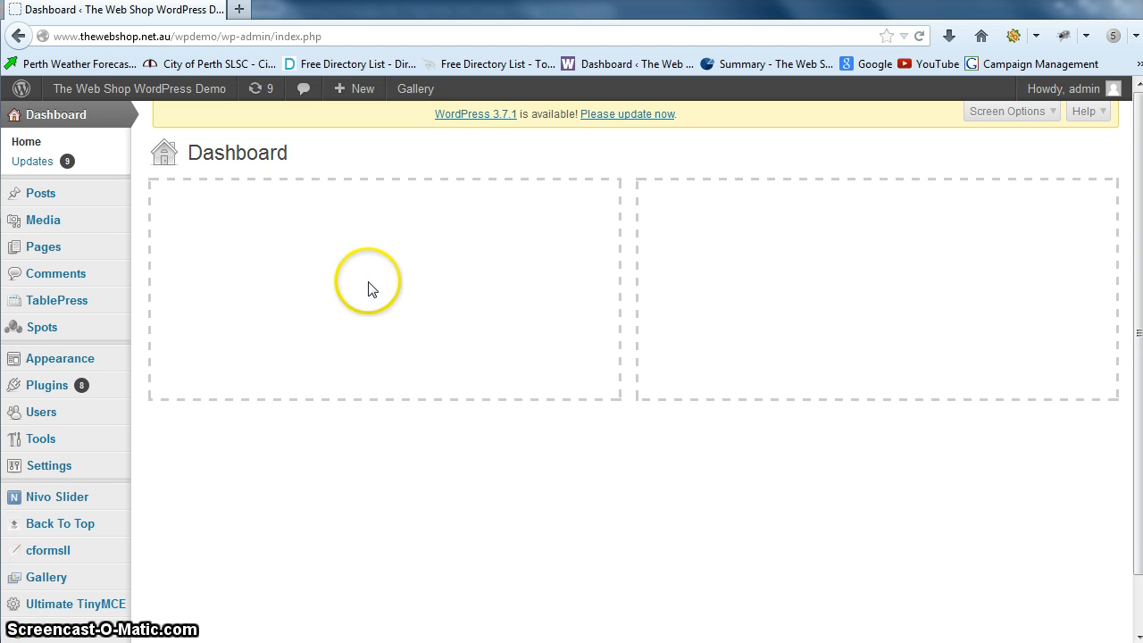
{"action": "mouse_move", "coordinate": [412, 207]}
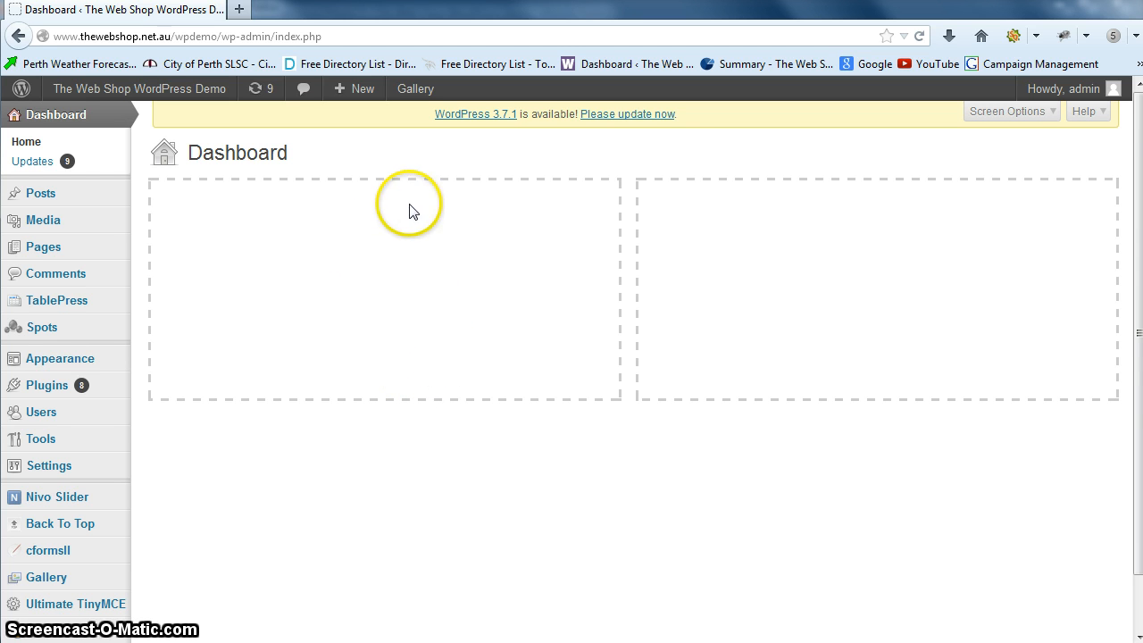
{"action": "mouse_move", "coordinate": [75, 247]}
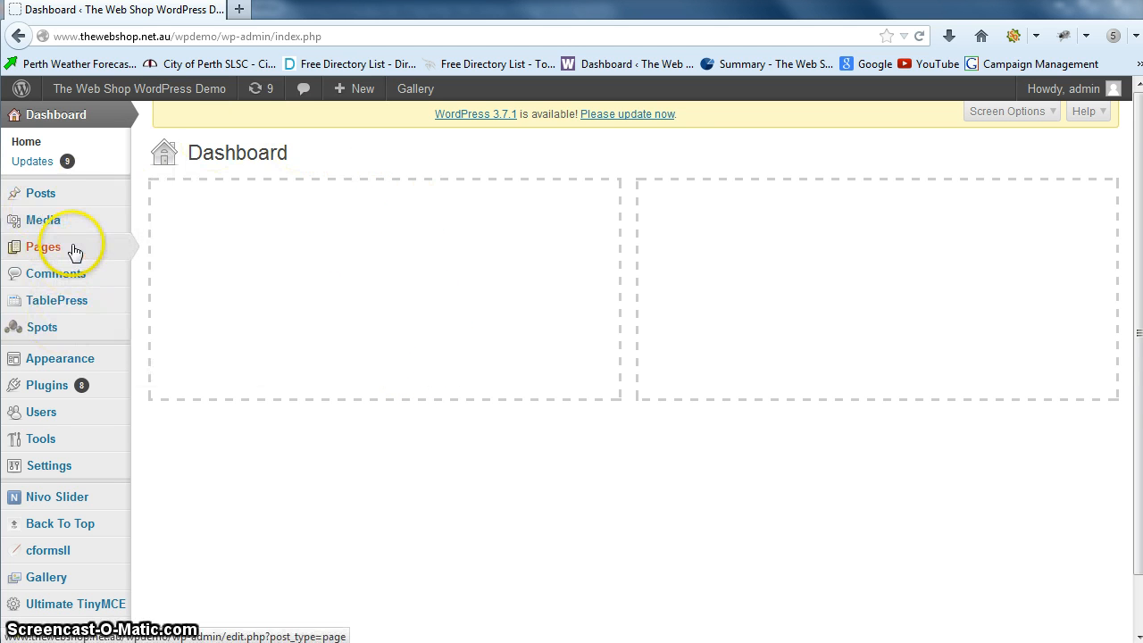
{"action": "left_click", "coordinate": [43, 247]}
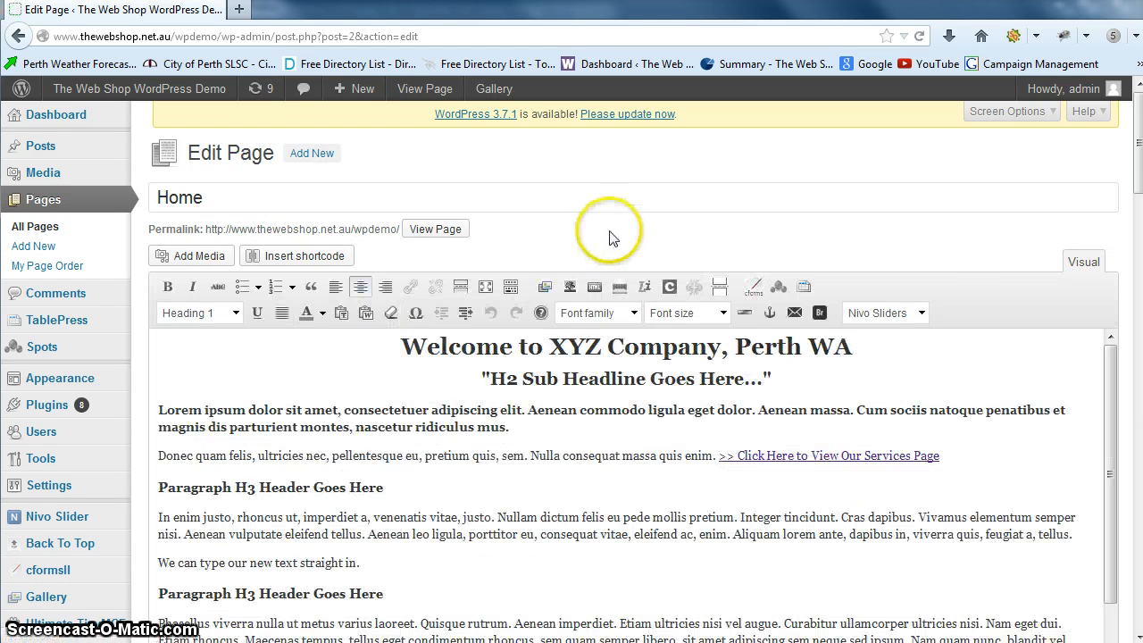
{"action": "scroll", "scroll_direction": "down", "scroll_amount": 3}
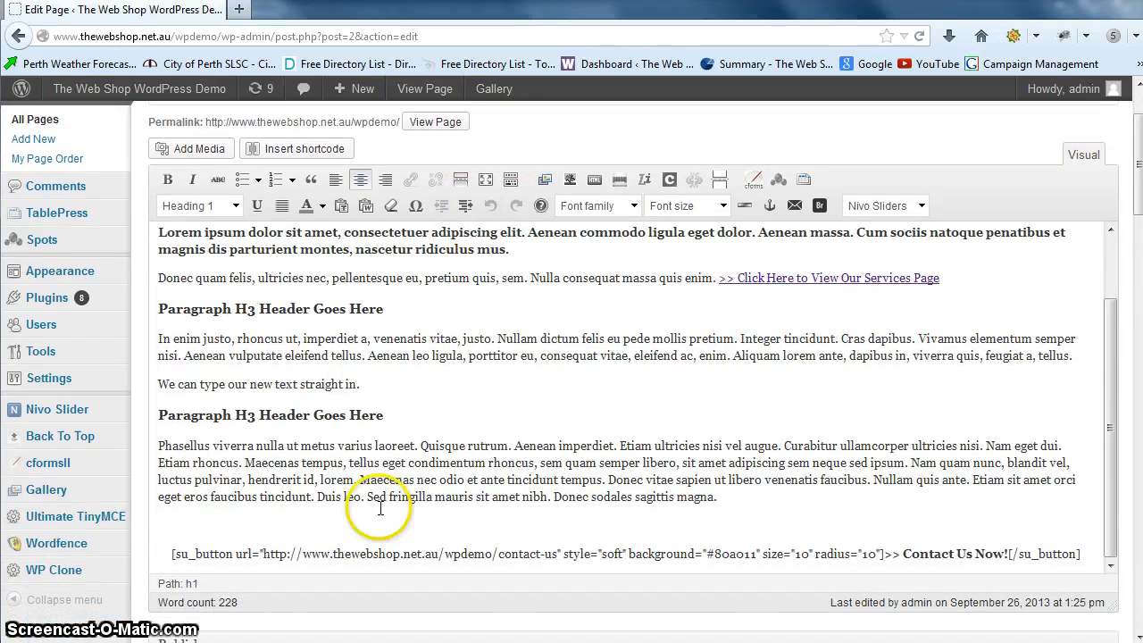
{"action": "scroll", "scroll_direction": "down", "scroll_amount": 3}
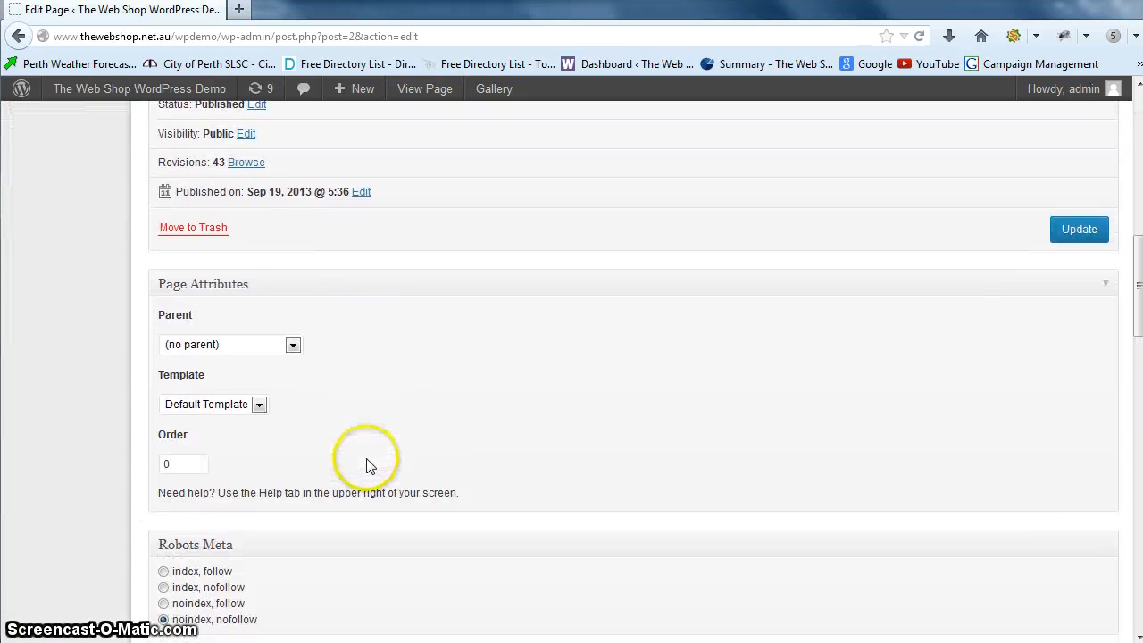
{"action": "scroll", "scroll_direction": "down", "scroll_amount": 3}
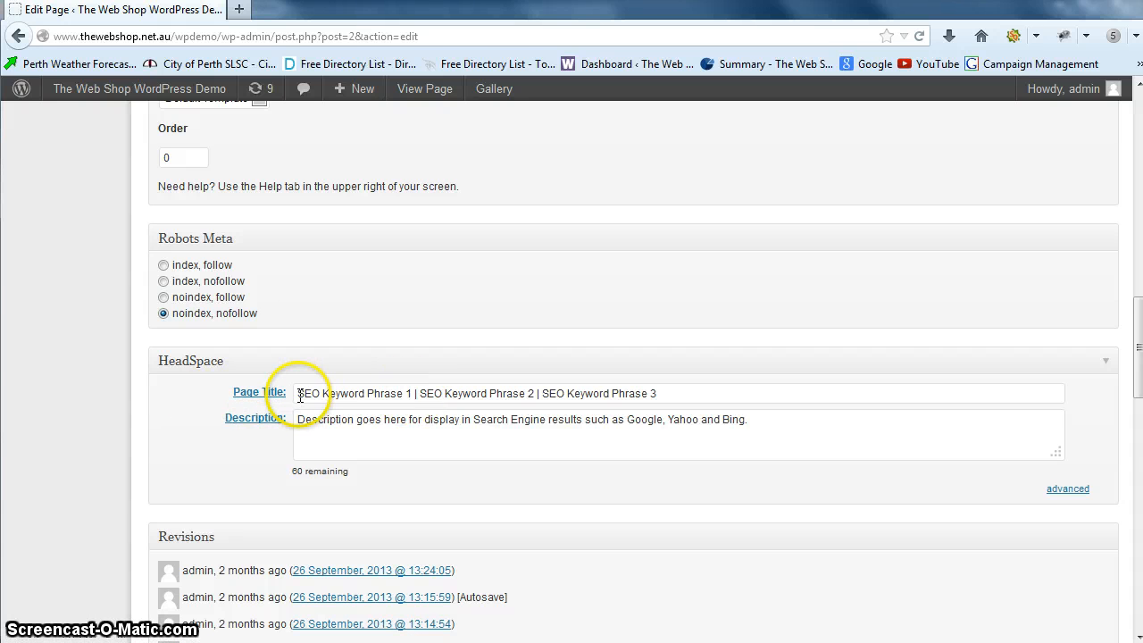
Replace 'SEO Keyword Phrase 1' in the HeadSpace Page Title with 'Carpet Cleaning Perth'.
{"action": "double_click", "coordinate": [343, 393]}
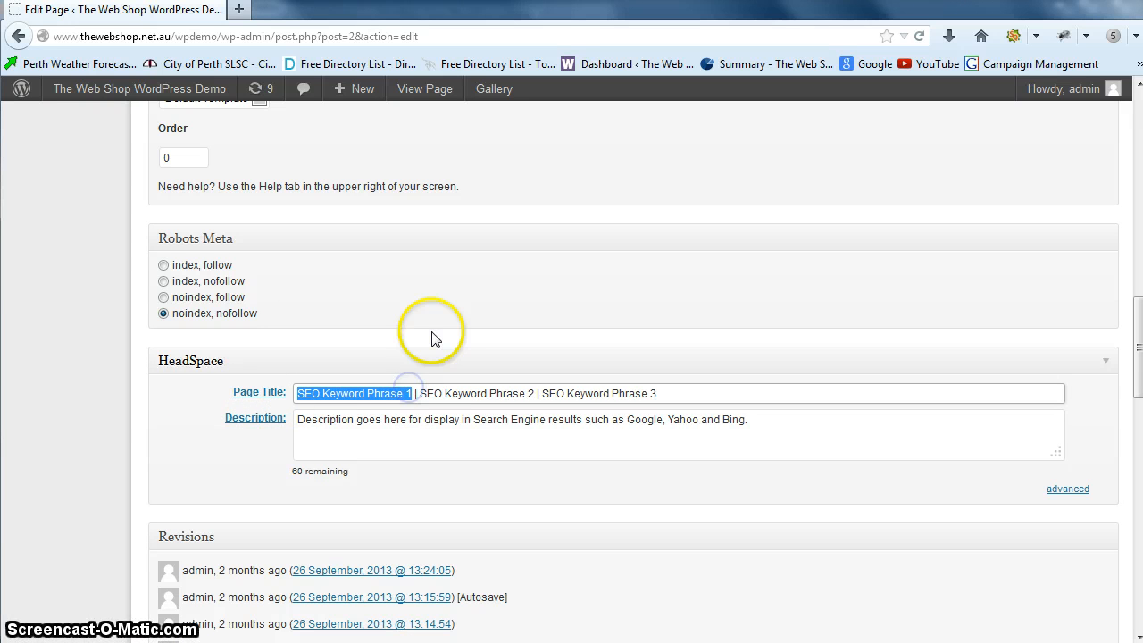
{"action": "type", "text": "Carpet"}
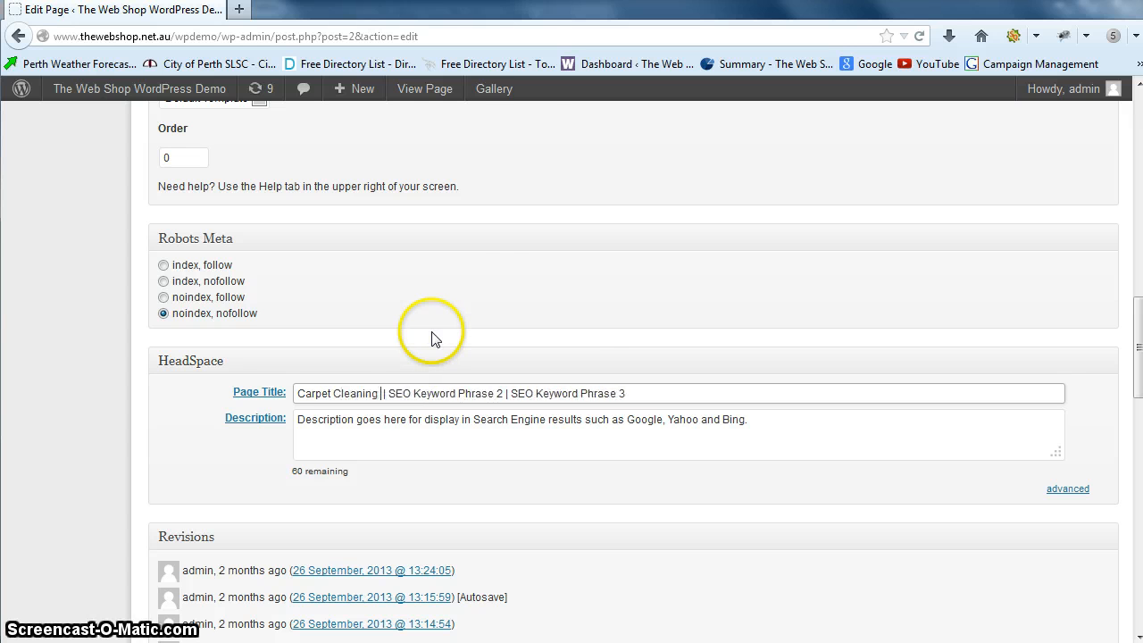
{"action": "type", "text": "Perth"}
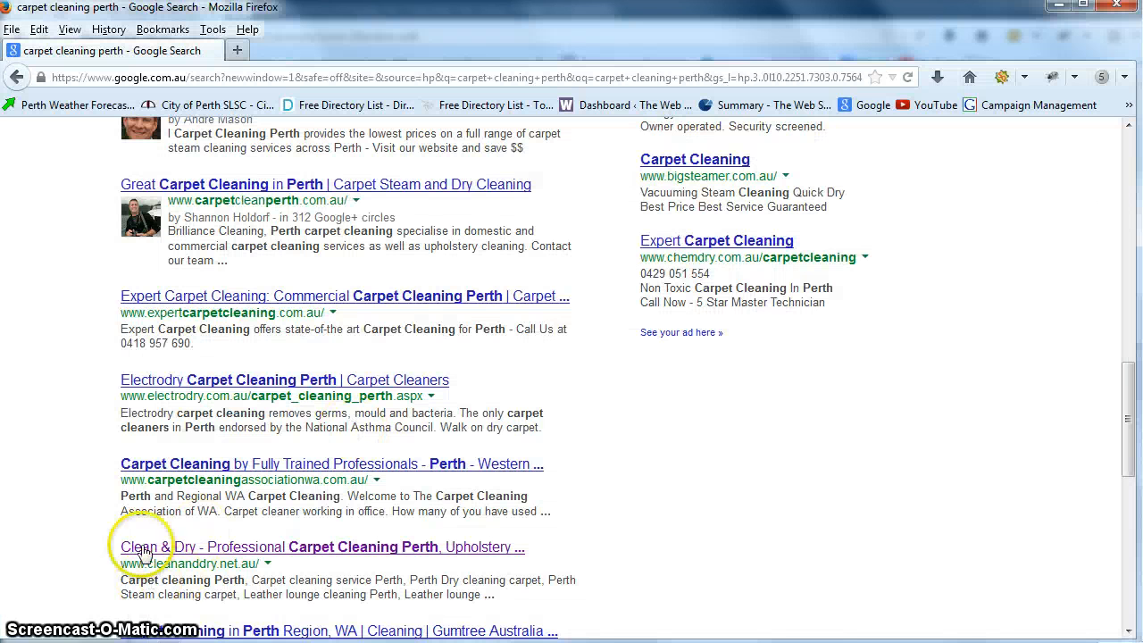
Highlight a competitor's description snippet in the Google results for 'carpet cleaning perth'.
{"action": "left_click_drag", "start_coordinate": [122, 496], "coordinate": [553, 511]}
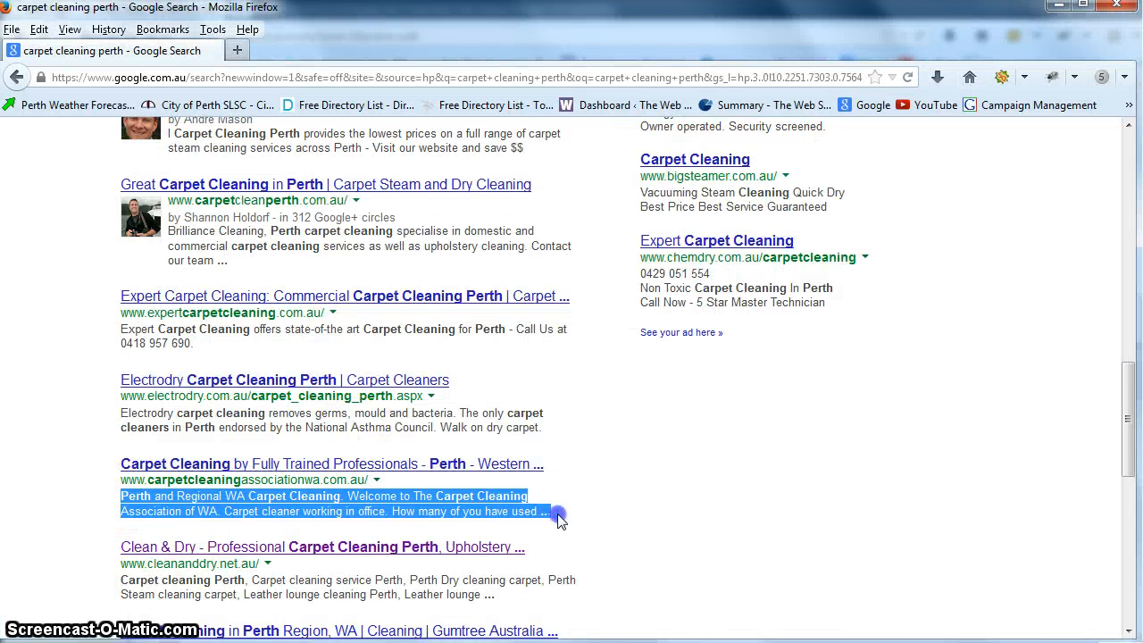
{"action": "scroll", "scroll_direction": "down", "scroll_amount": 3}
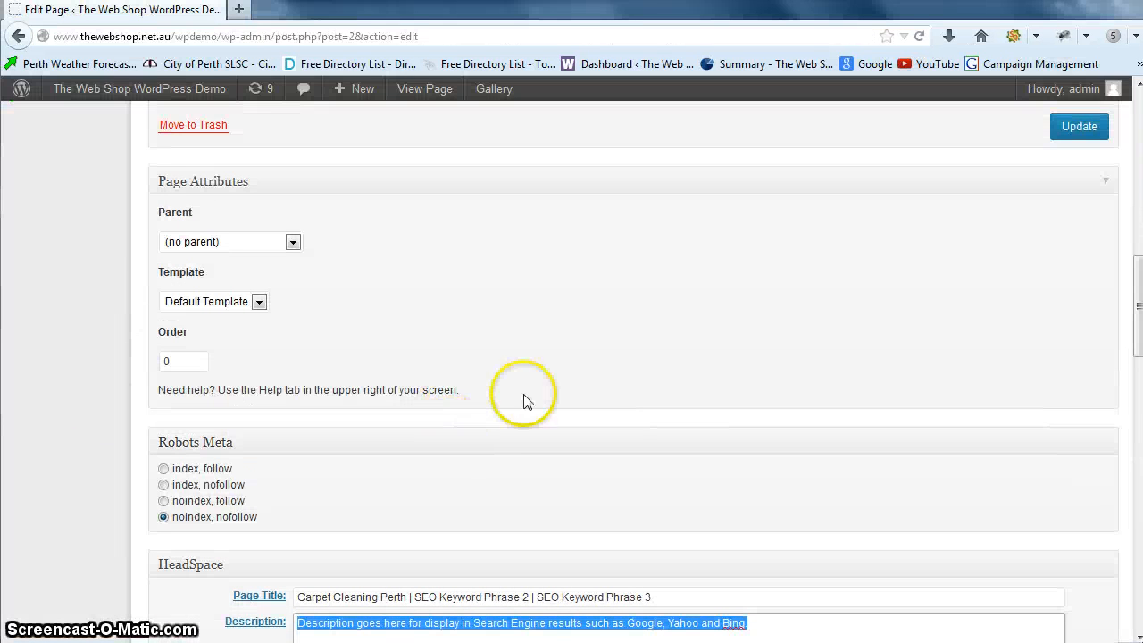
Update the Home page so the Carpet Cleaning Perth title goes live.
{"action": "left_click", "coordinate": [1079, 125]}
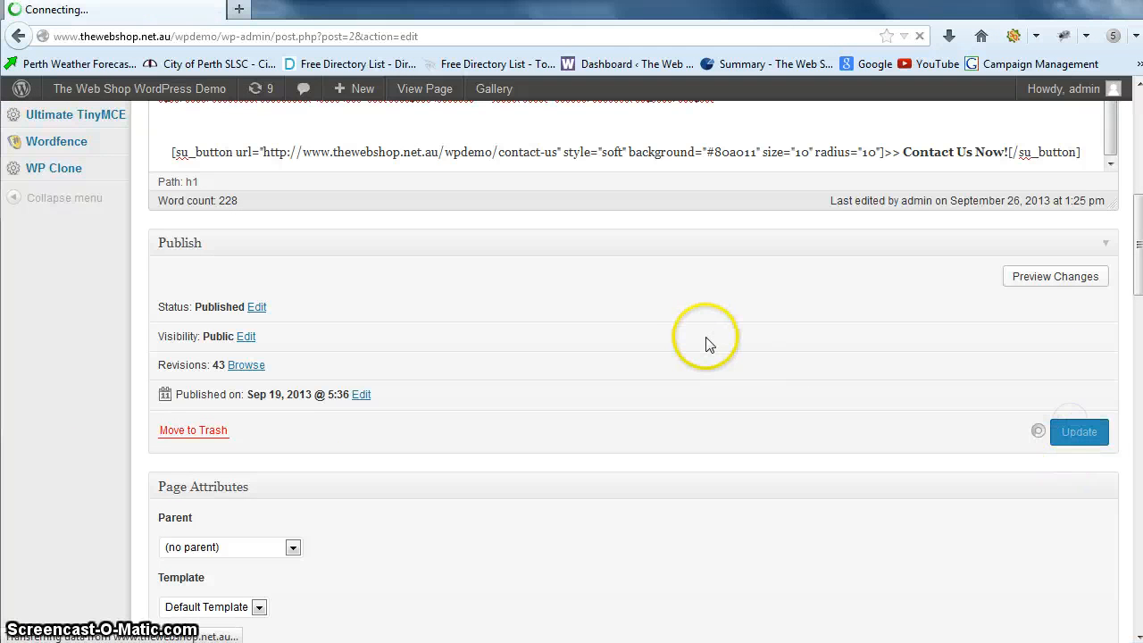
{"action": "left_click", "coordinate": [1079, 431]}
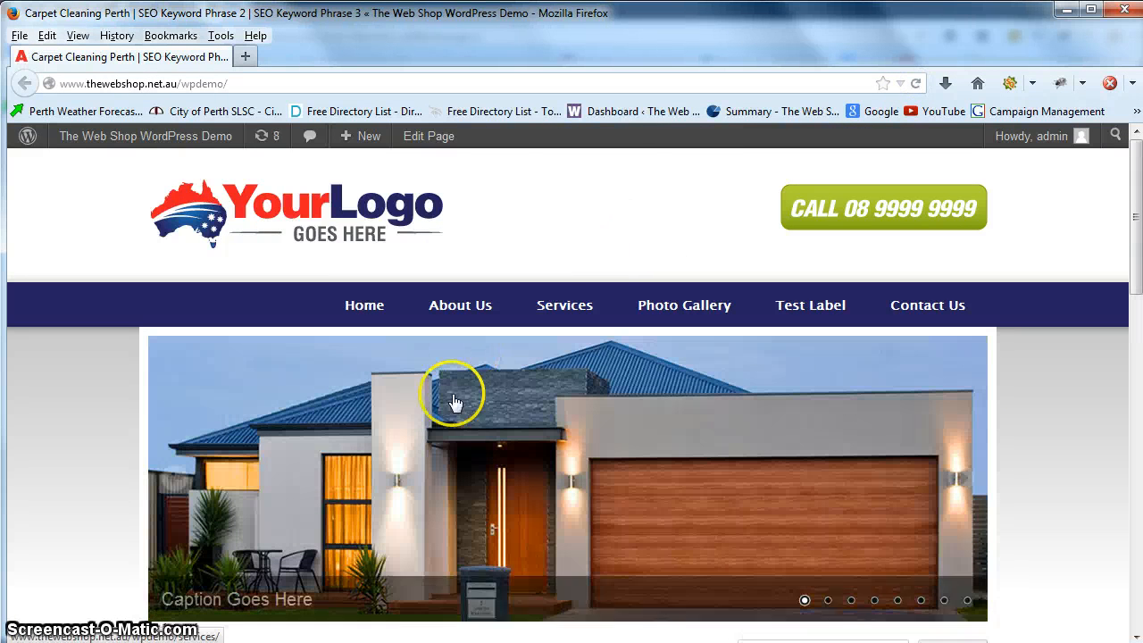
{"action": "mouse_move", "coordinate": [37, 24]}
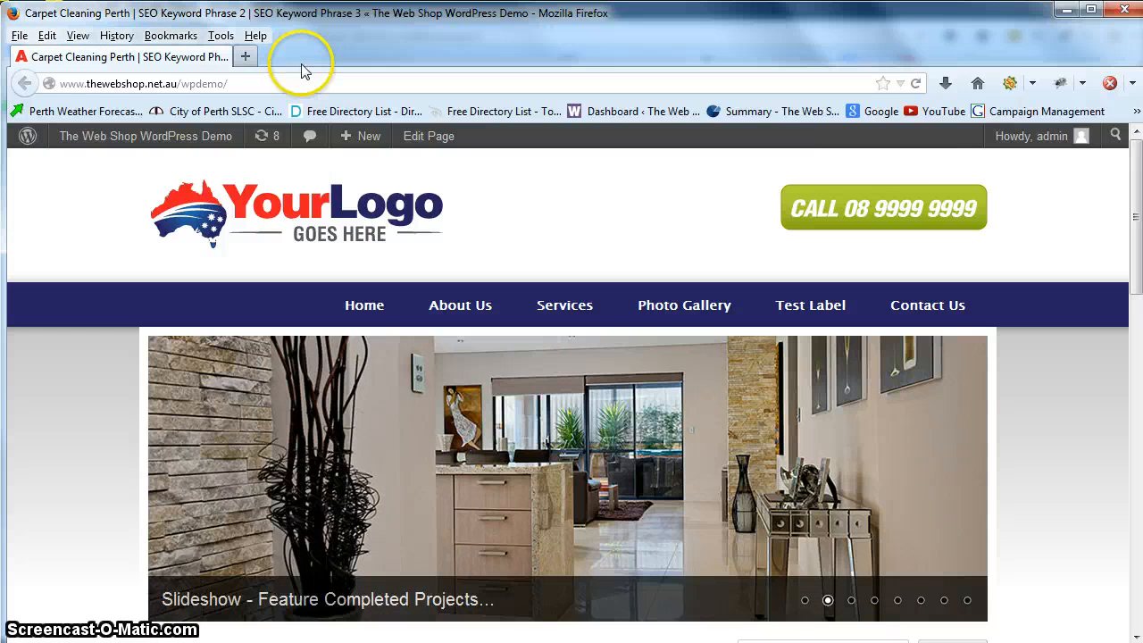
{"action": "mouse_move", "coordinate": [527, 234]}
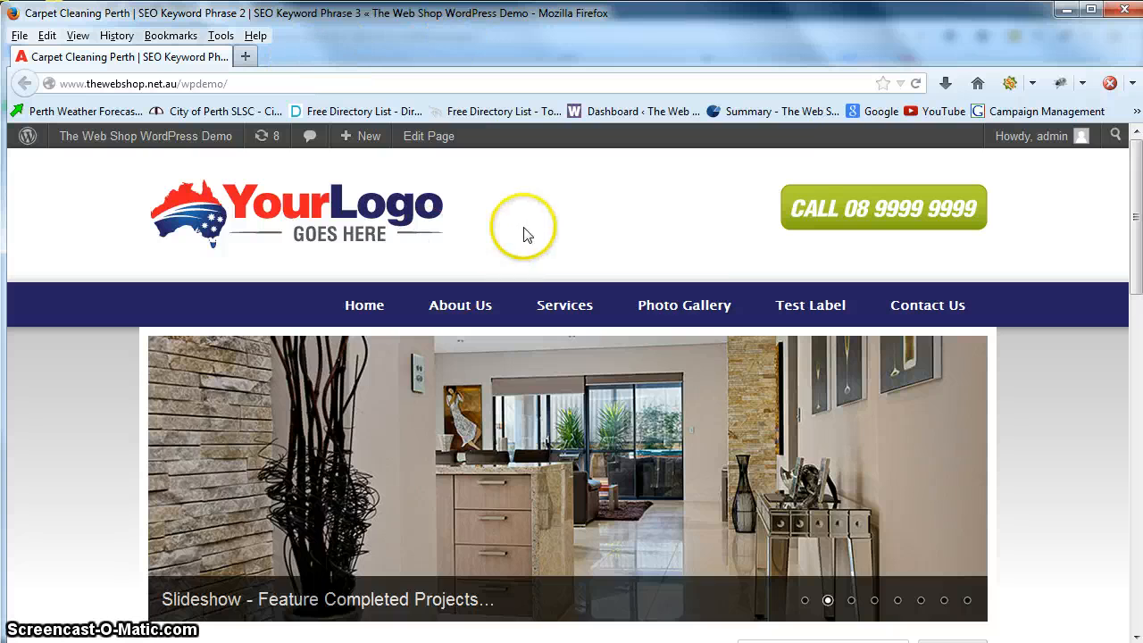
View the page source and locate the title tag starting with Carpet Cleaning Perth.
{"action": "right_click", "coordinate": [527, 232]}
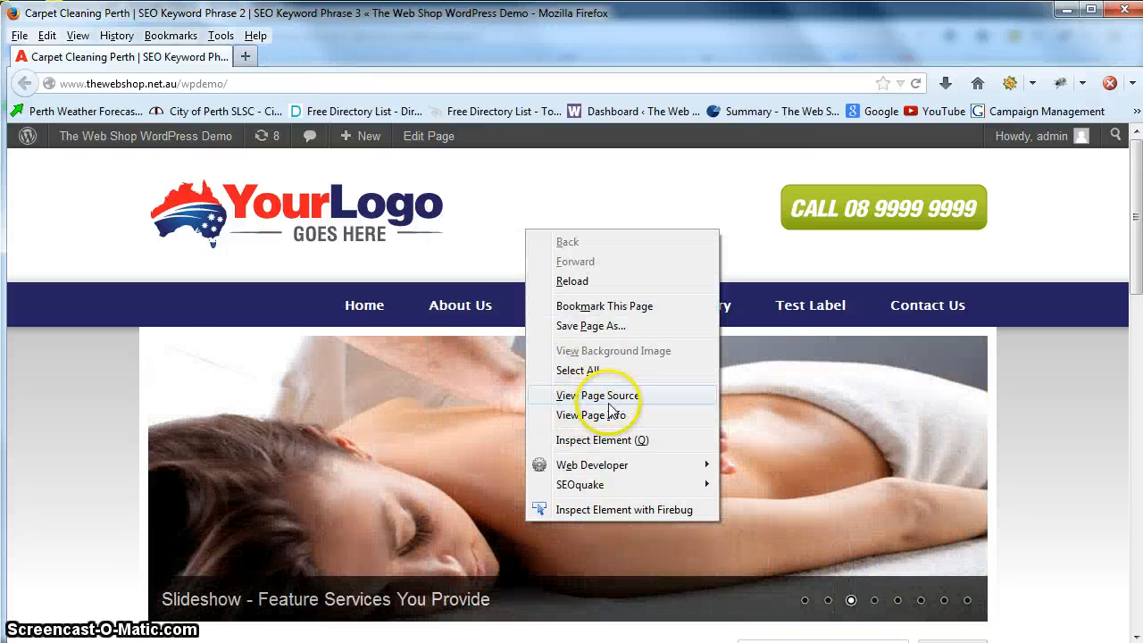
{"action": "left_click", "coordinate": [599, 395]}
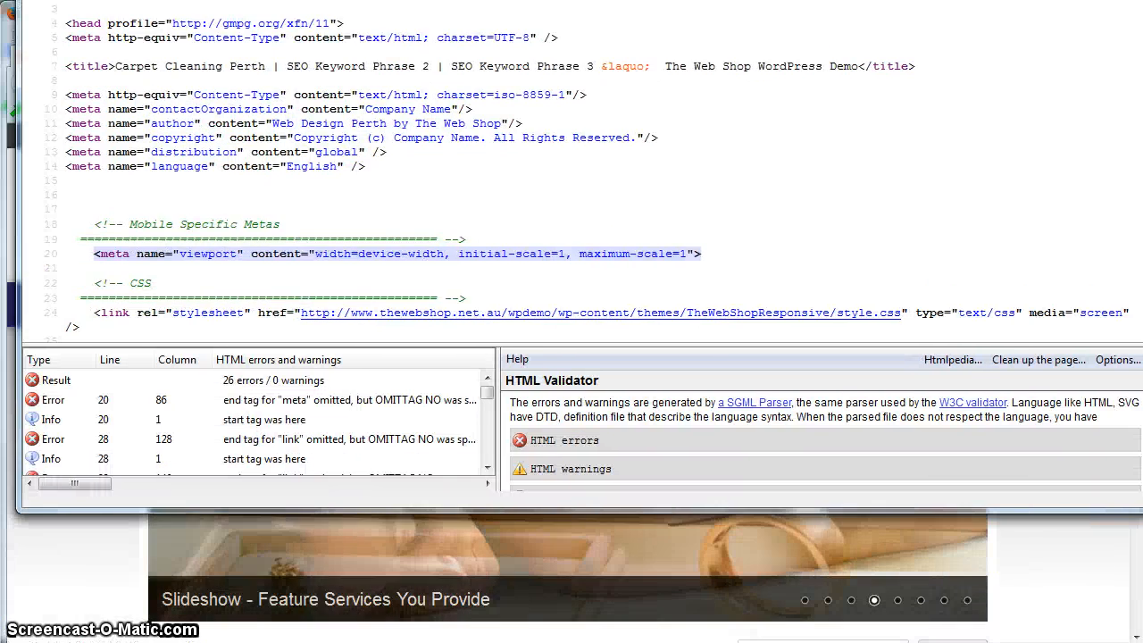
{"action": "scroll", "scroll_direction": "down", "scroll_amount": 3}
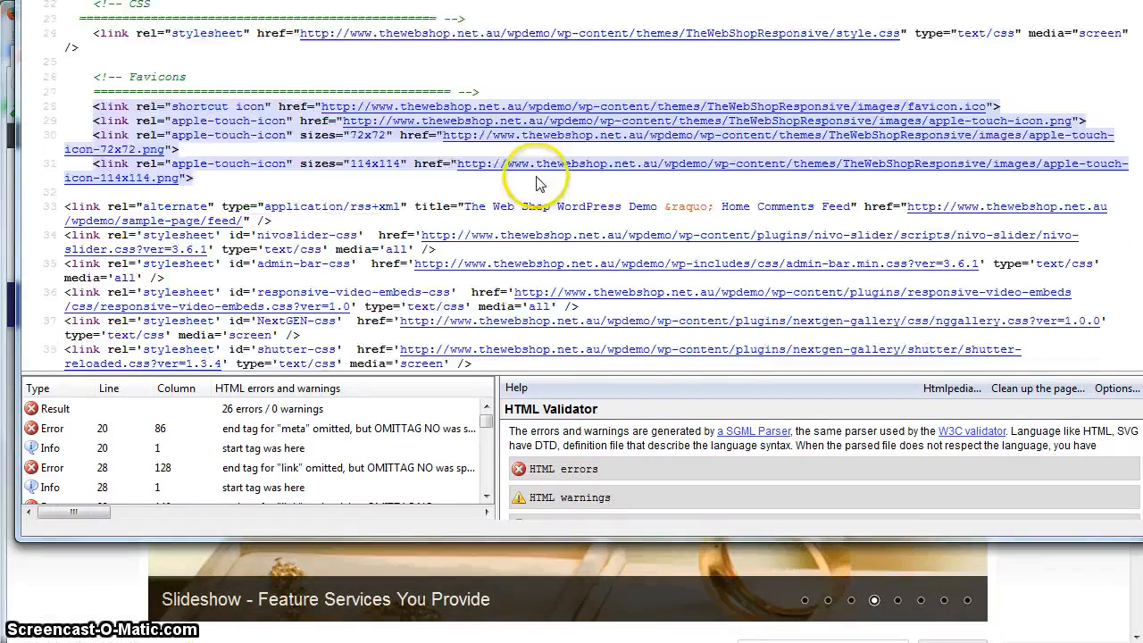
{"action": "scroll", "scroll_direction": "down", "scroll_amount": 3}
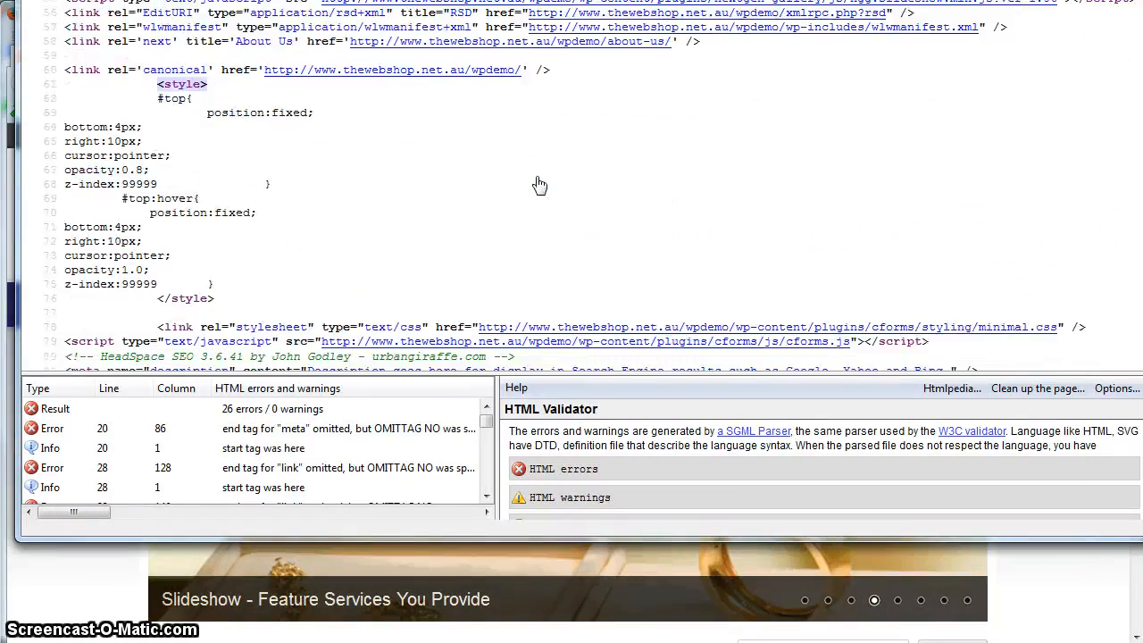
{"action": "scroll", "scroll_direction": "down", "scroll_amount": 3}
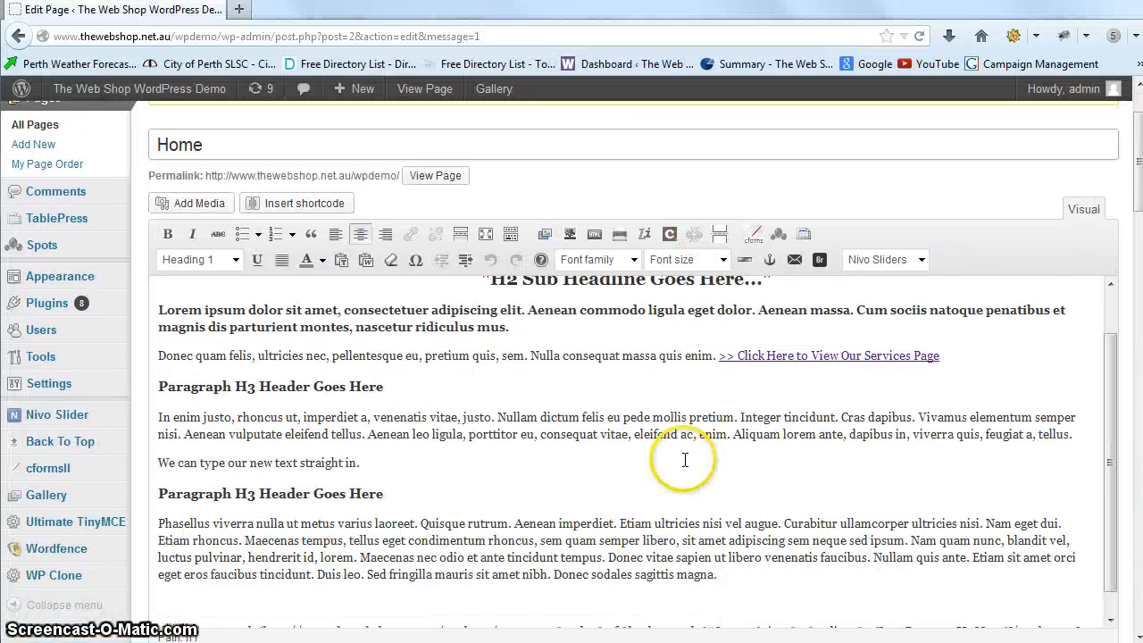
Scroll the Home page editor down to the HeadSpace box showing the Carpet Cleaning Perth title.
{"action": "scroll", "scroll_direction": "down", "scroll_amount": 3}
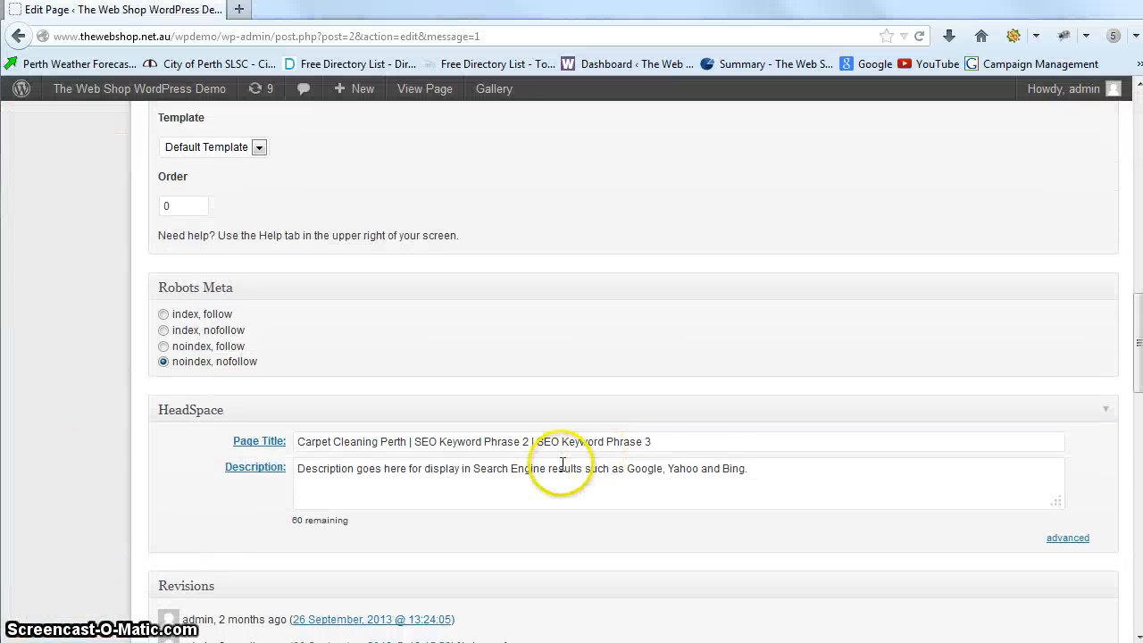
{"action": "scroll", "scroll_direction": "down", "scroll_amount": 3}
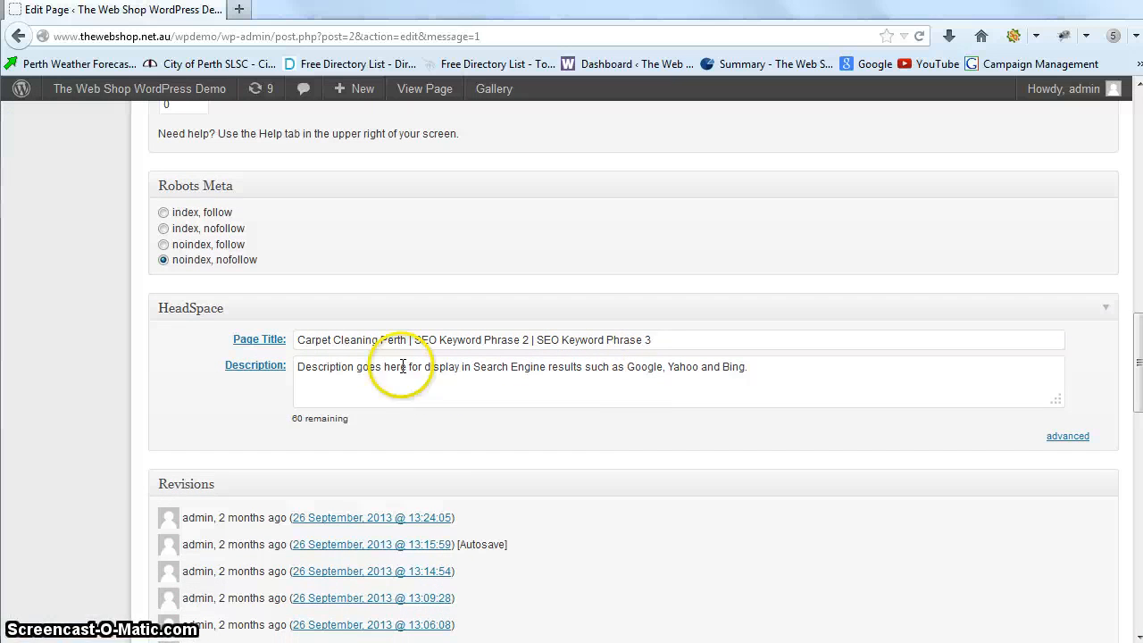